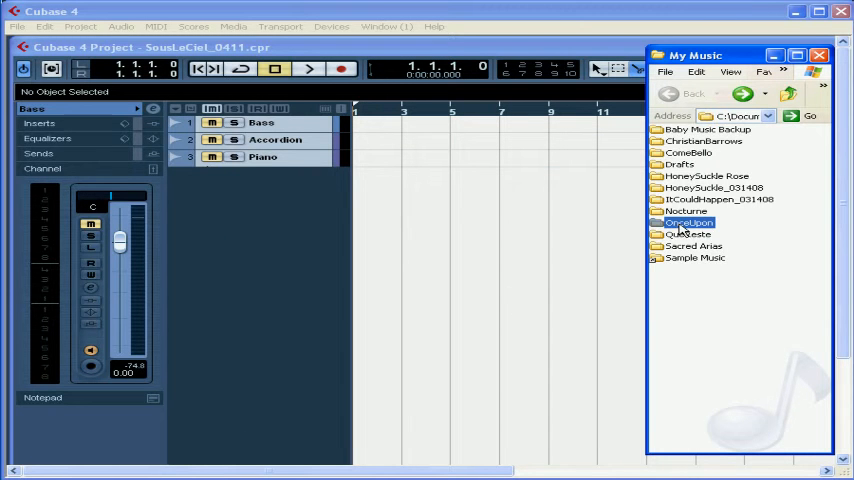
Browse to My Music > OnceUpon > Audio and select PadSlower2_05.
double_click(688, 222)
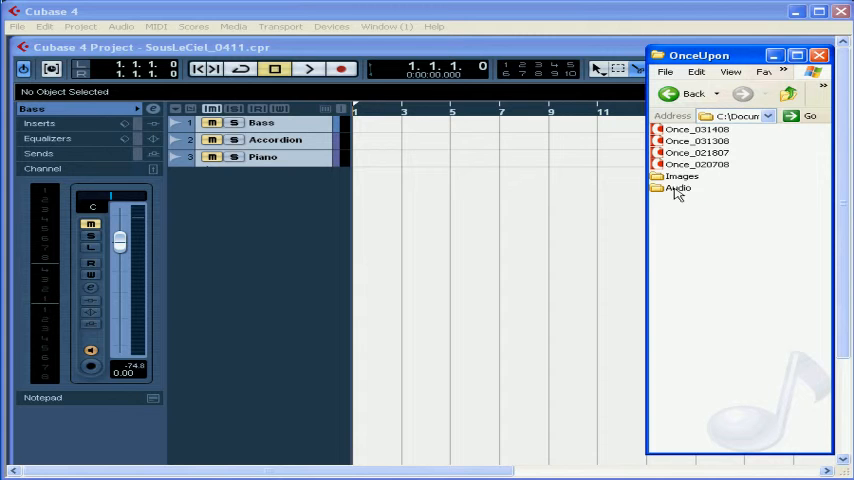
double_click(678, 188)
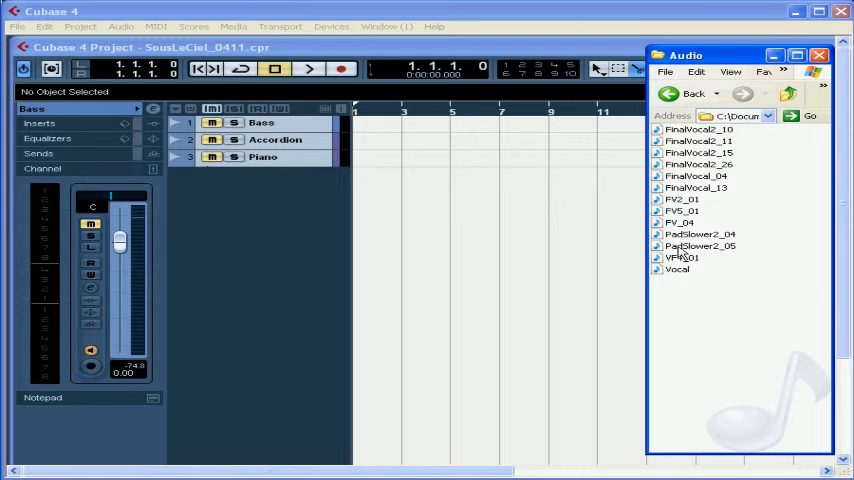
click(700, 246)
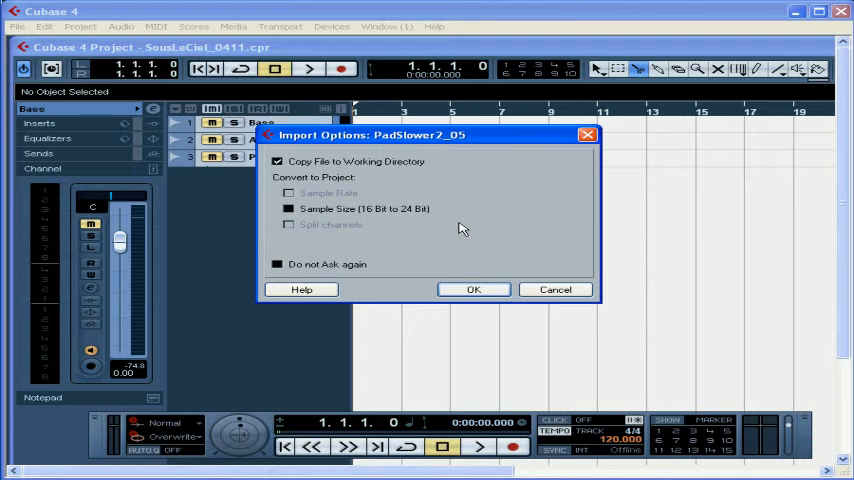
mouse_move(383, 167)
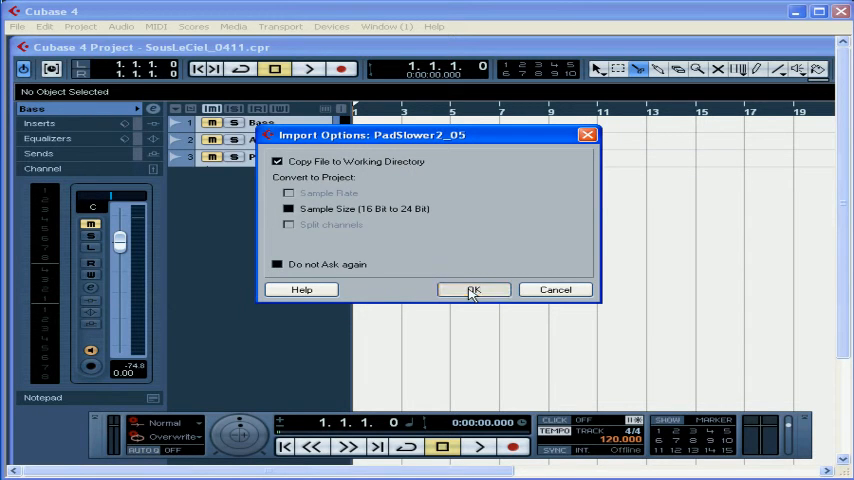
Import PadSlower2_05 onto new track Audio 04 at bar 1, then set the cursor near bar 9.
click(473, 289)
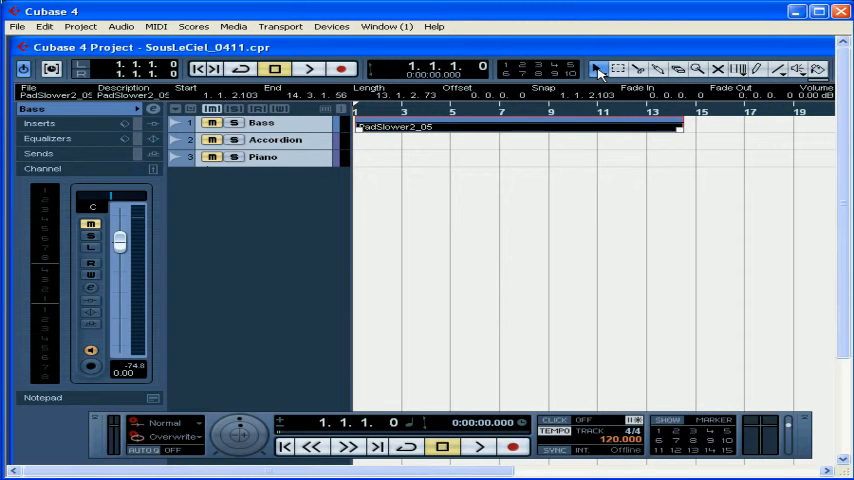
click(570, 112)
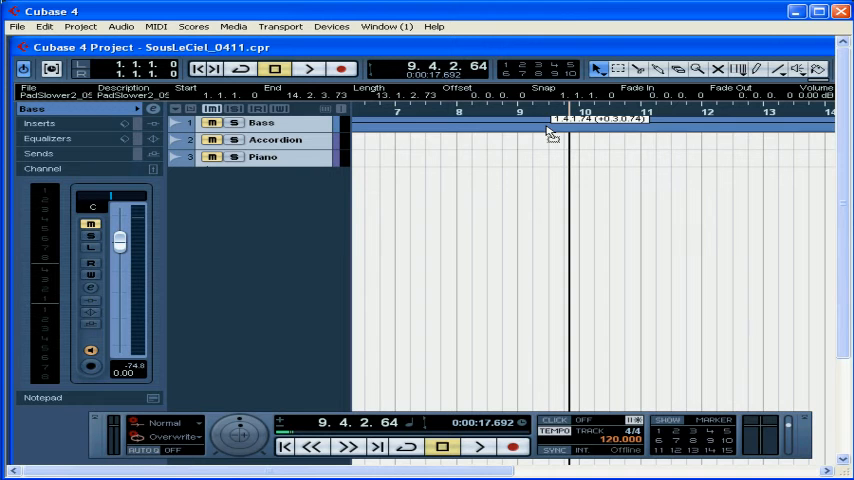
click(537, 114)
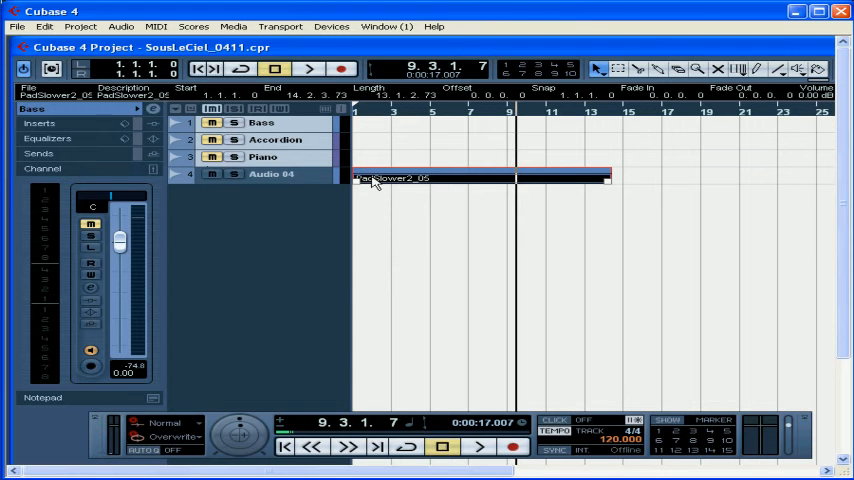
Open File > Import > Audio File and select SaxMonitor_13 in the Audio folder.
click(17, 26)
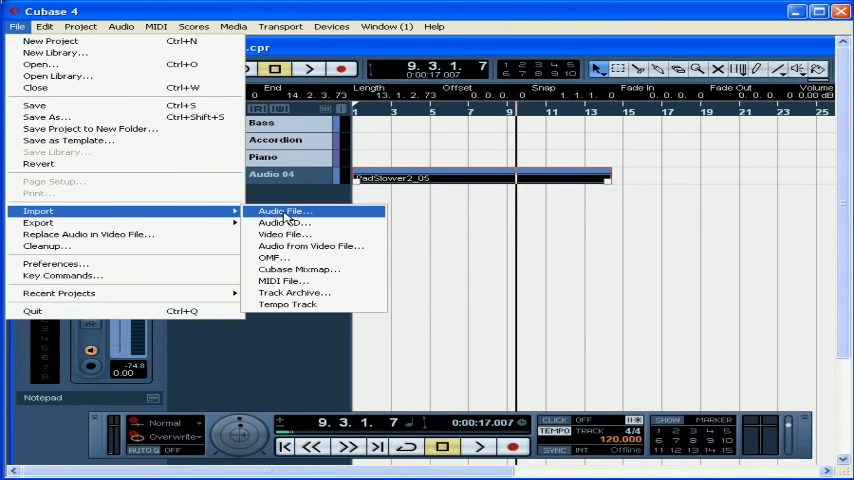
click(284, 211)
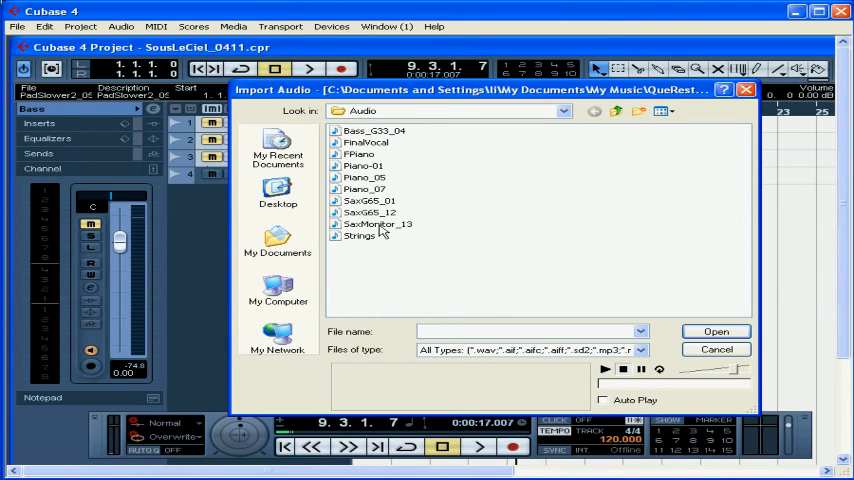
click(378, 224)
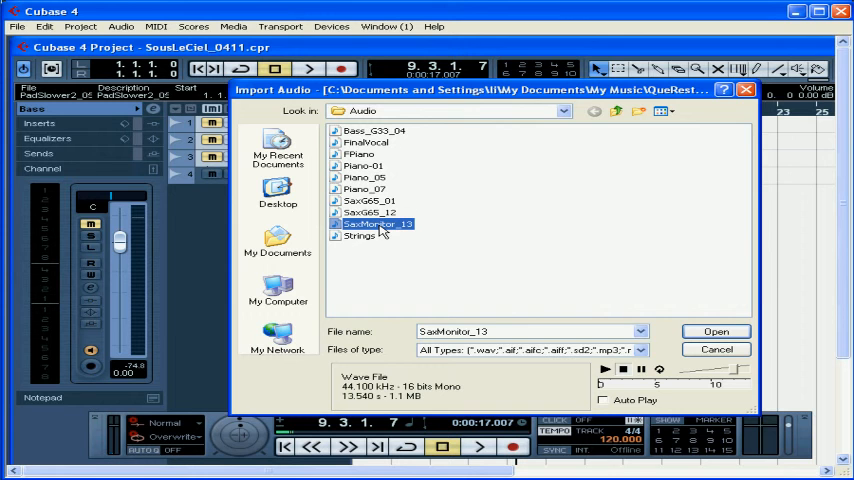
mouse_move(370, 240)
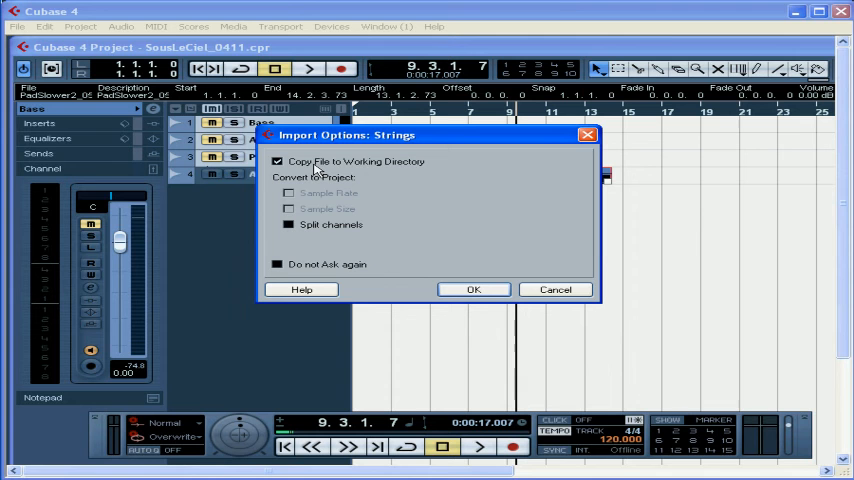
mouse_move(420, 190)
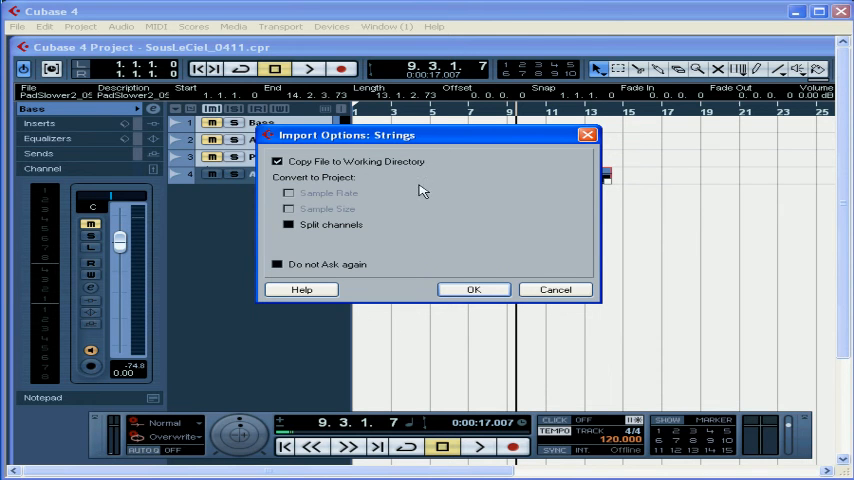
Import Strings at bar 9 and grab its event to move below Audio 04.
click(473, 289)
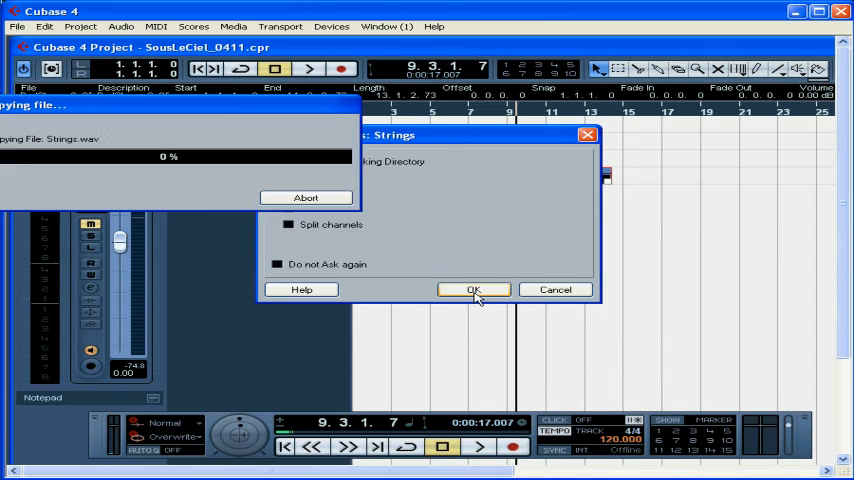
click(474, 289)
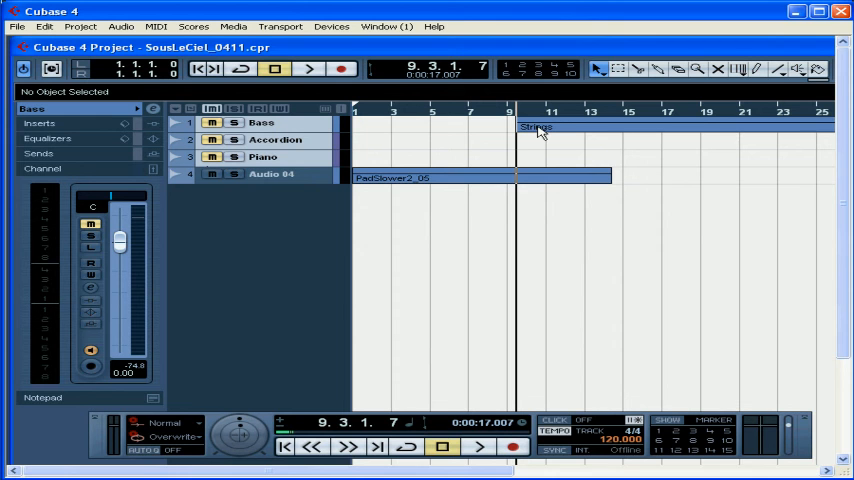
click(540, 128)
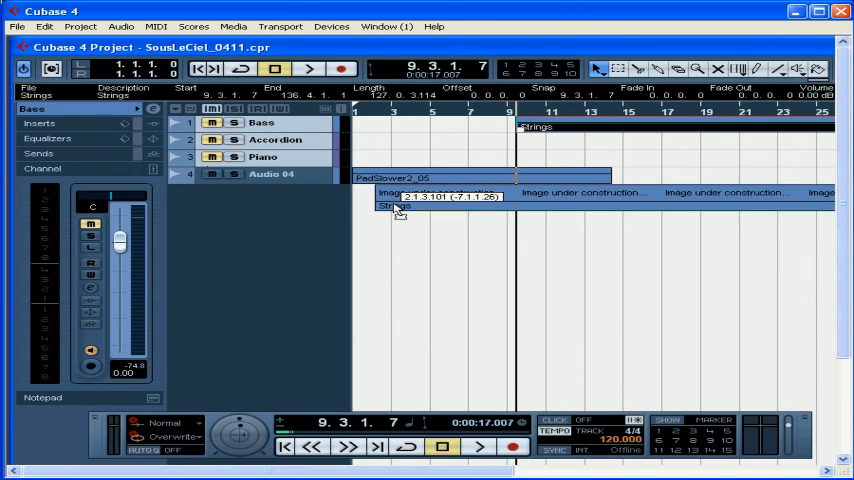